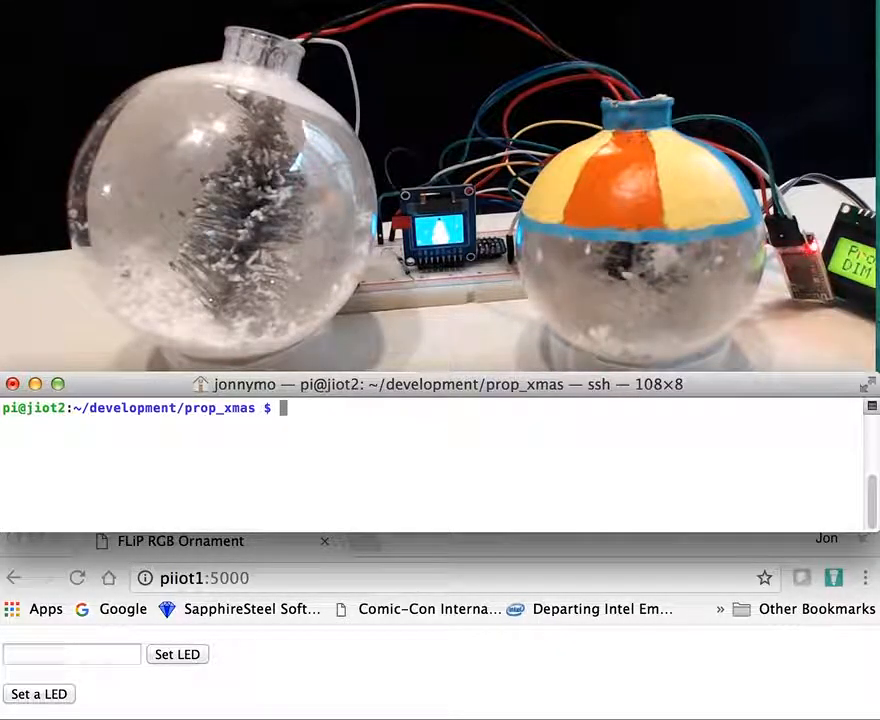
mouse_move(428, 428)
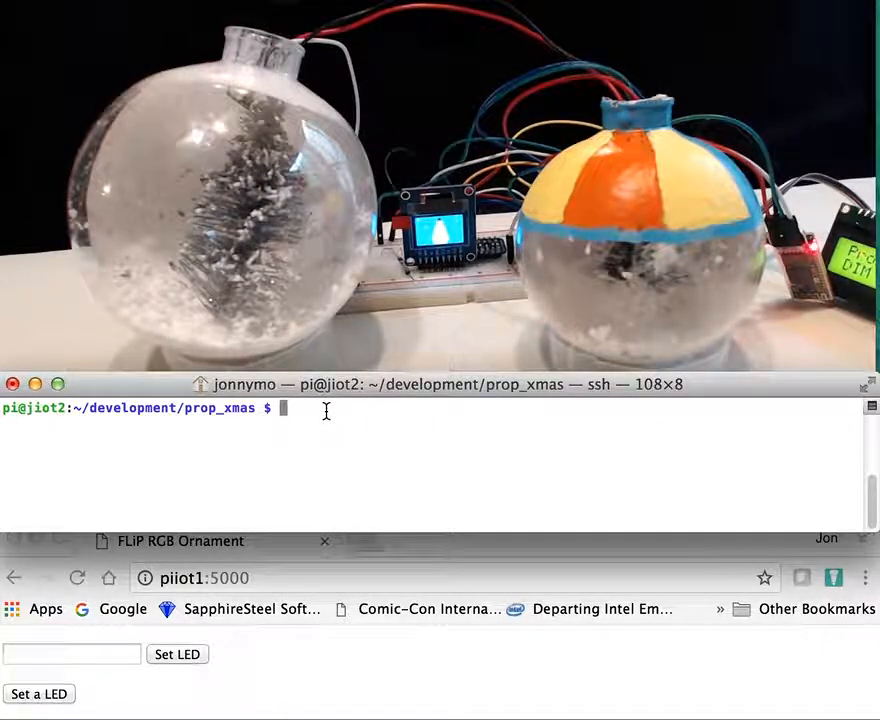
Source set_flask.sh to export APP_CONFIG config.py, FLASK_APP run.py and FLASK_DEBUG 1
type("source set_flask.sh")
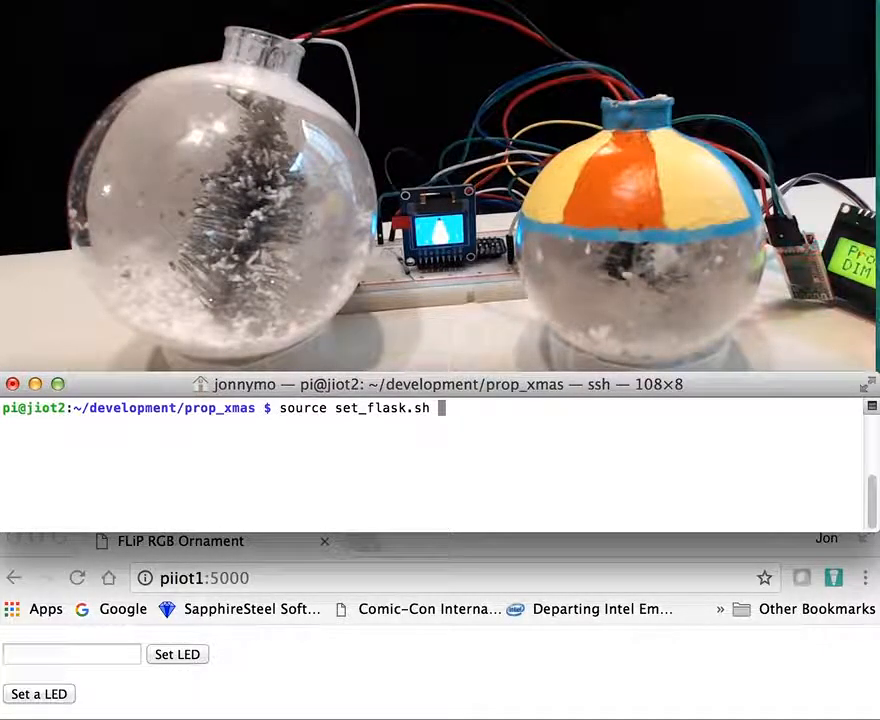
key("Return")
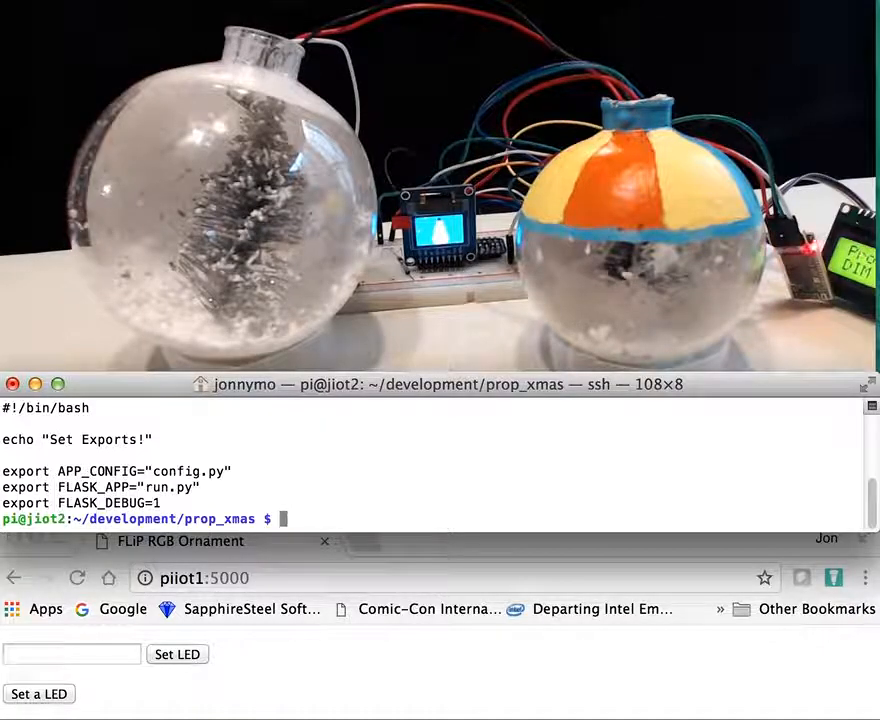
Start the Flask server with flask run --host=0.0.0.0, listening on all interfaces at port 5000
type("source set_flask.sh")
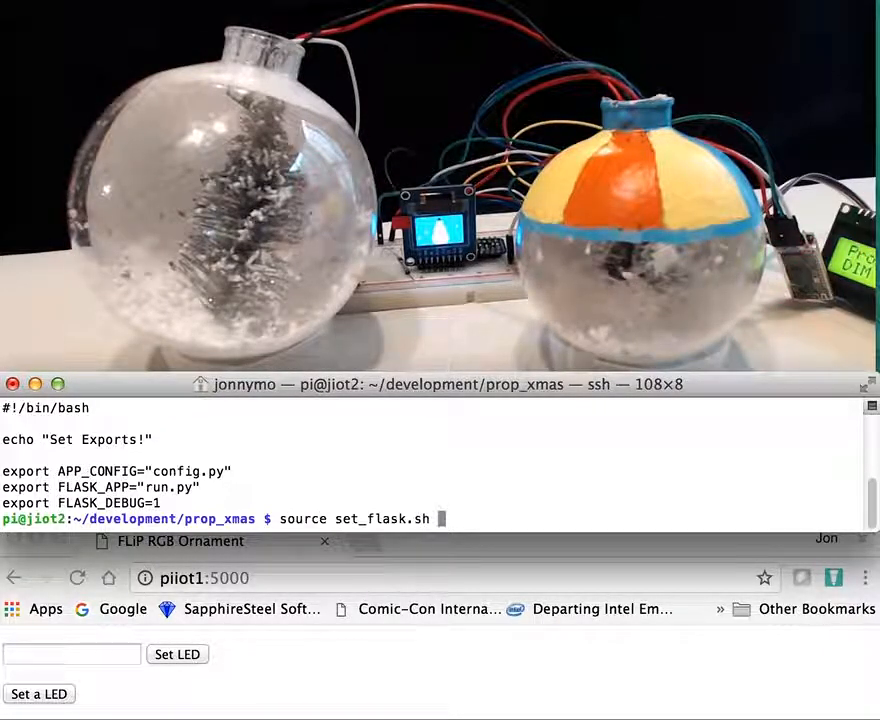
type("flask run --host=0.0.0.0")
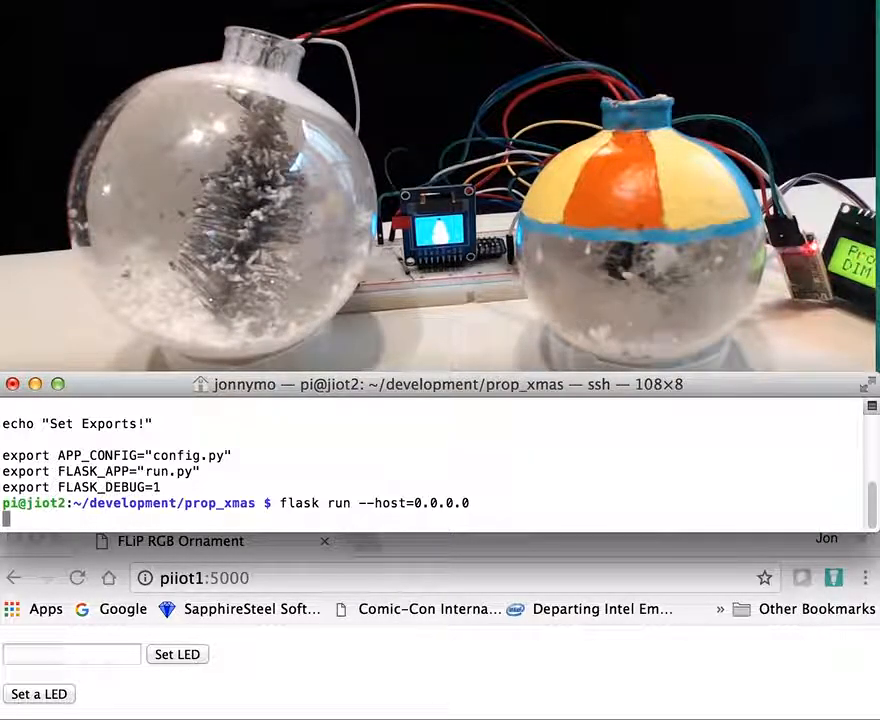
key("Return")
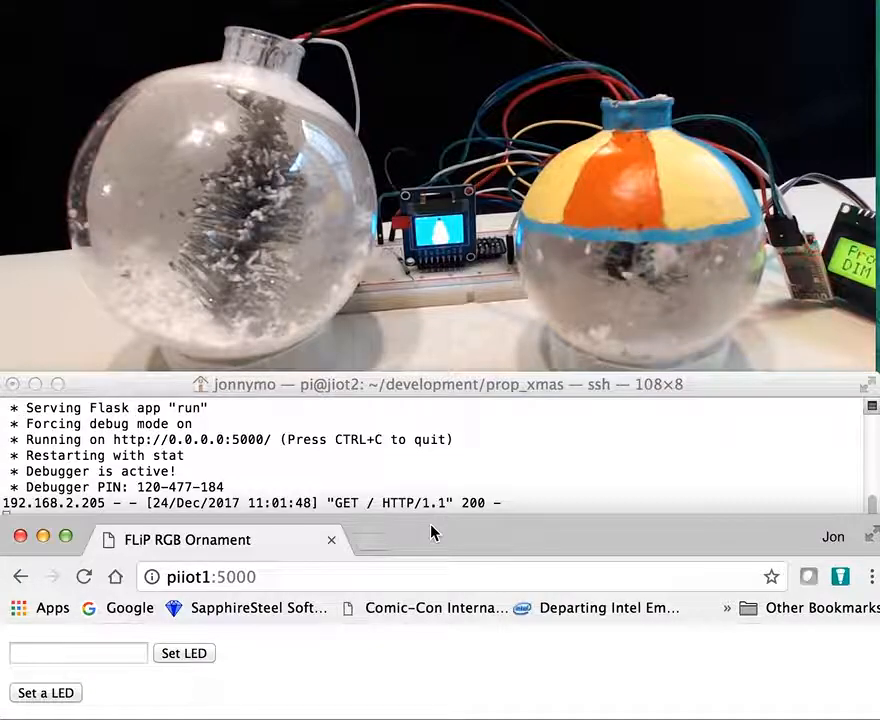
Submit DIM through the web form so the server logs the LED color as DIM
left_click(78, 652)
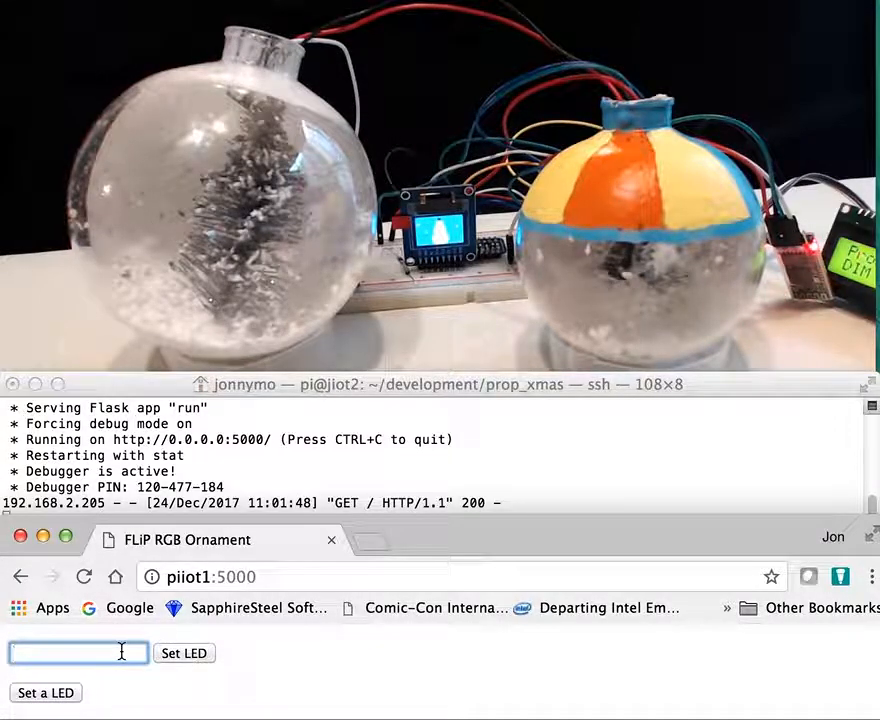
type("DIM")
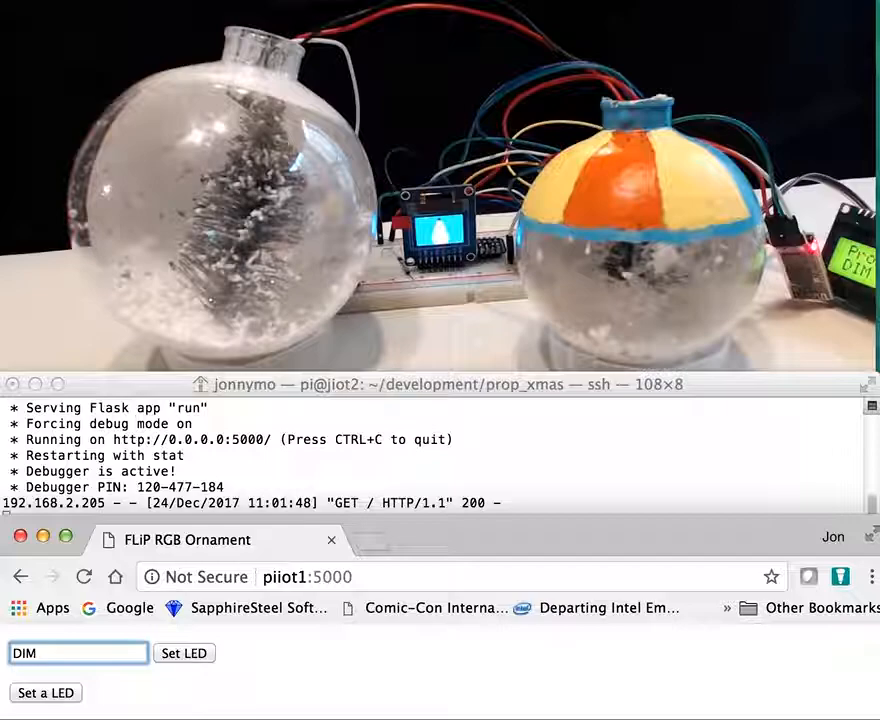
left_click(184, 653)
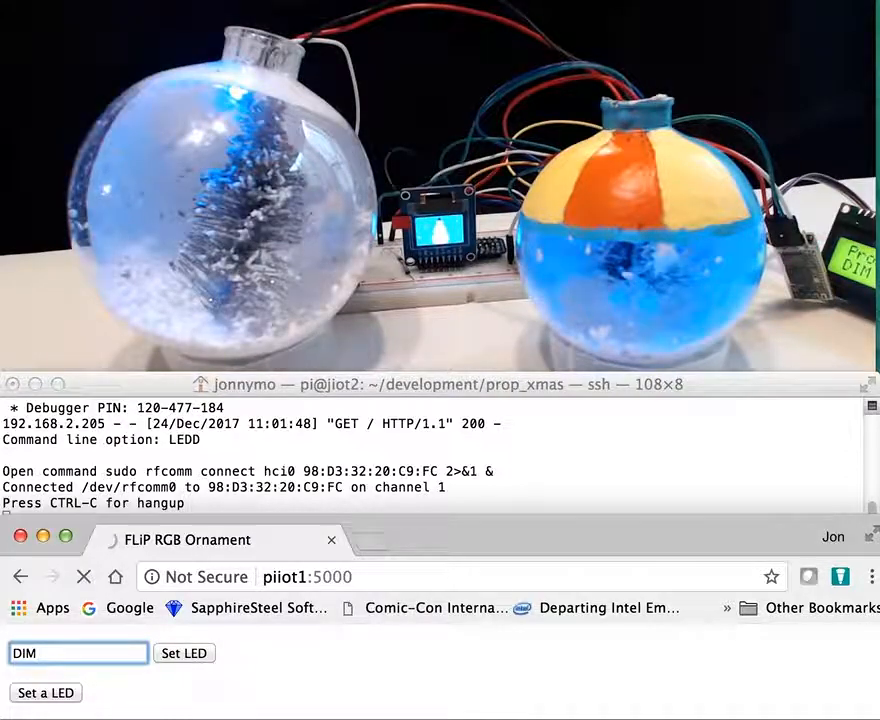
left_click(184, 653)
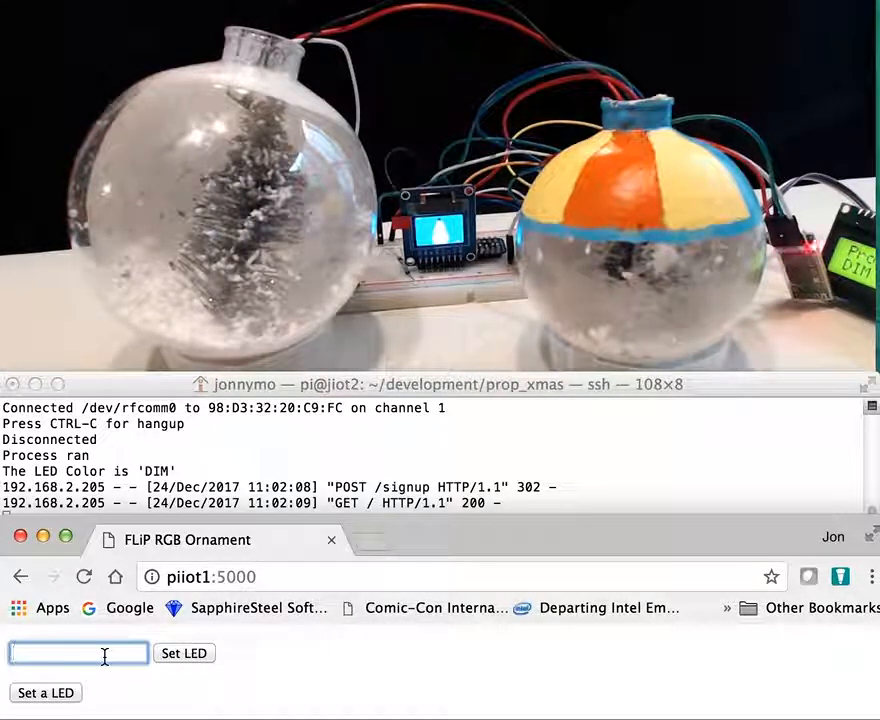
Send RED, WHITE and BLUE to the ornament bulbs one after another
type("RED")
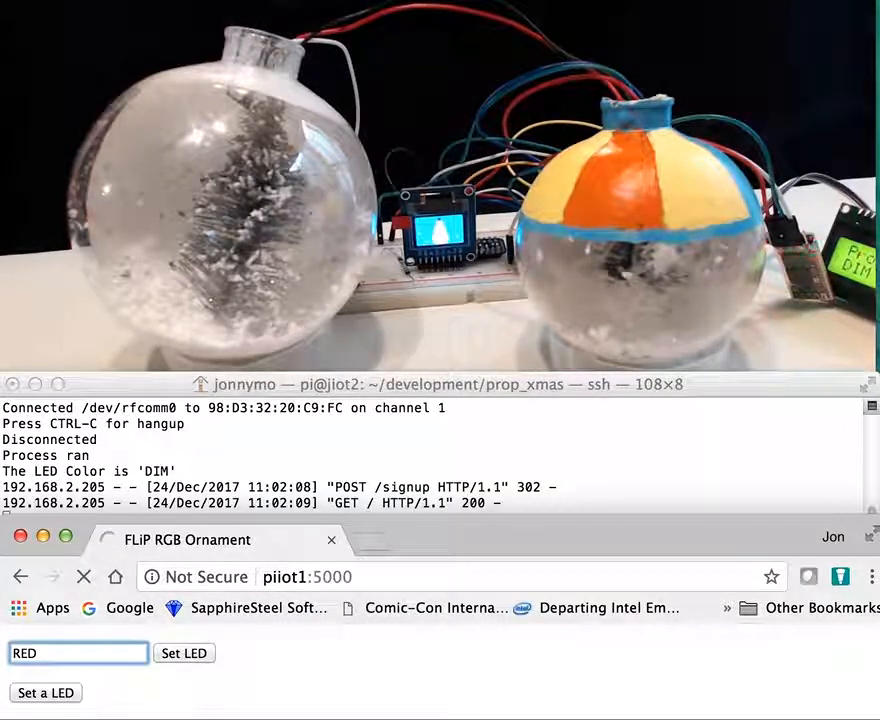
left_click(184, 653)
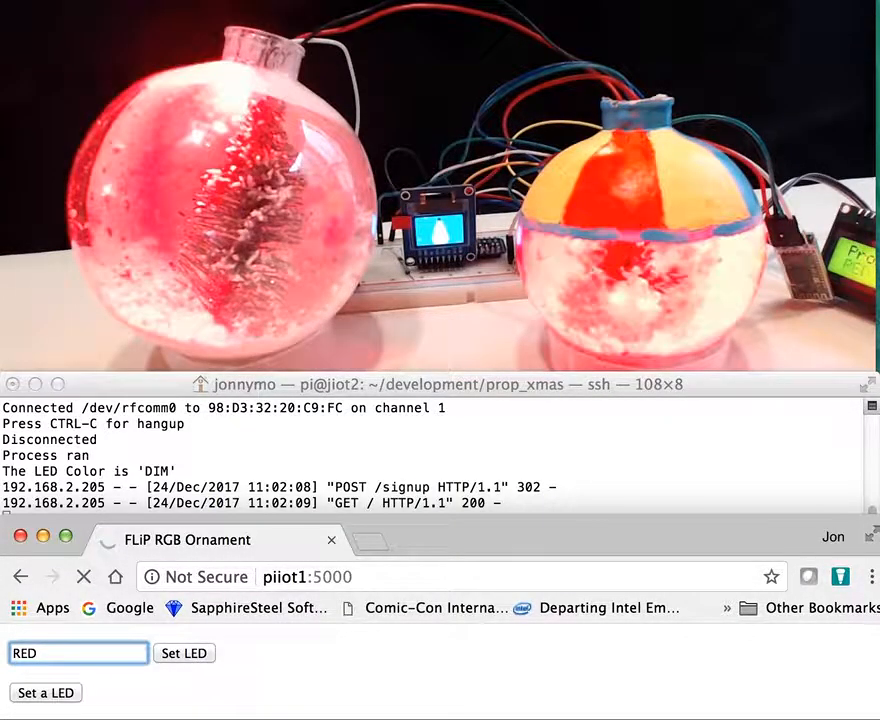
left_click(183, 653)
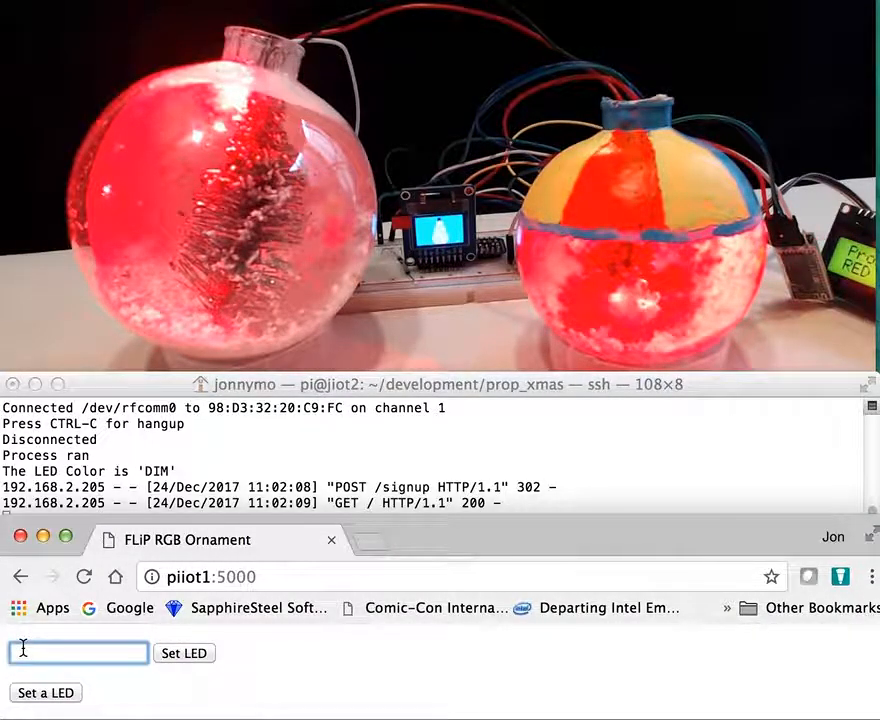
type("WHITE")
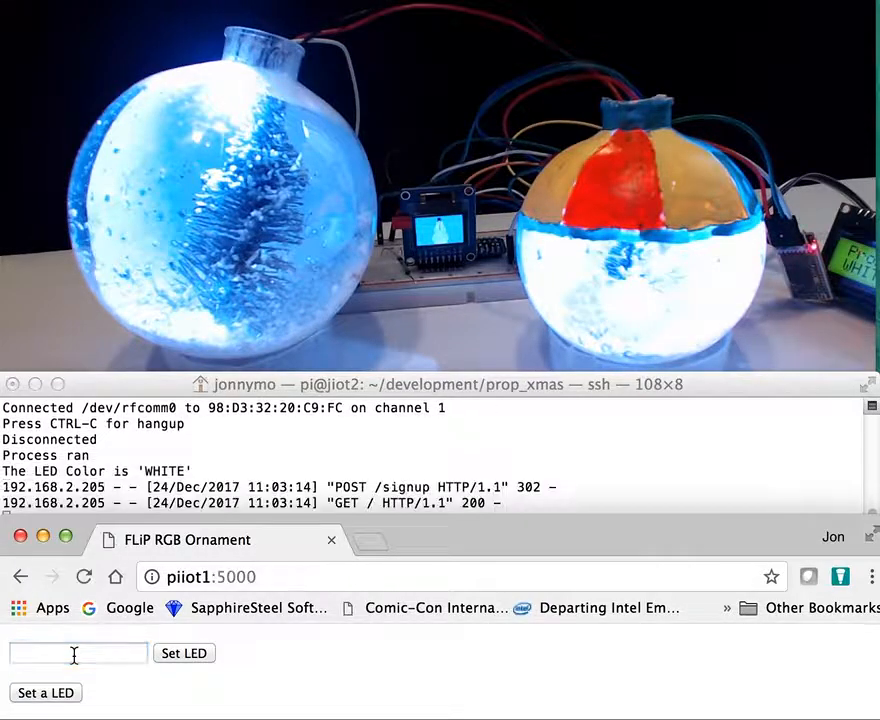
left_click(78, 653)
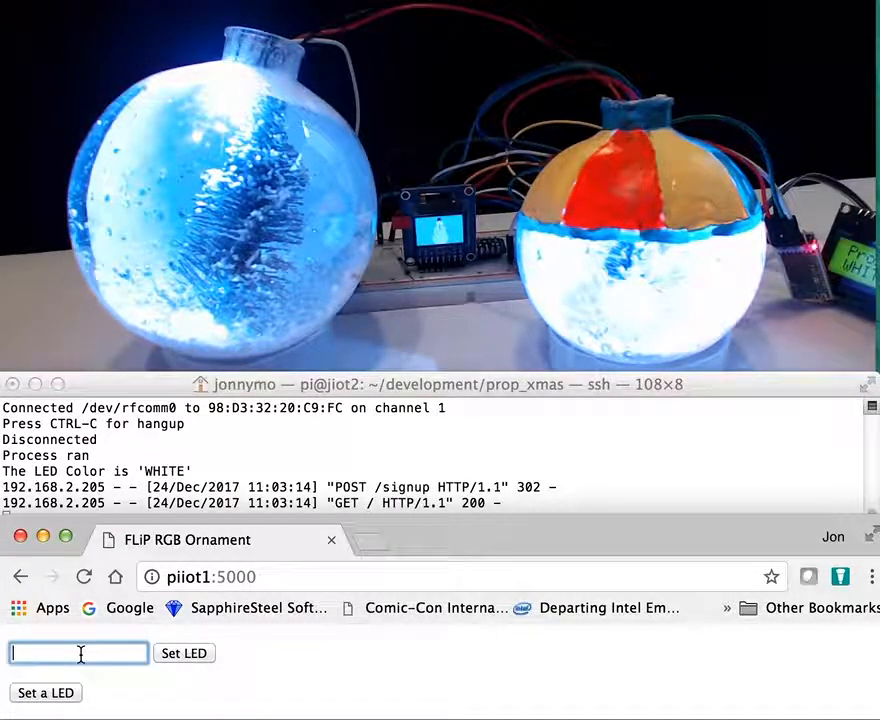
type("BLUE")
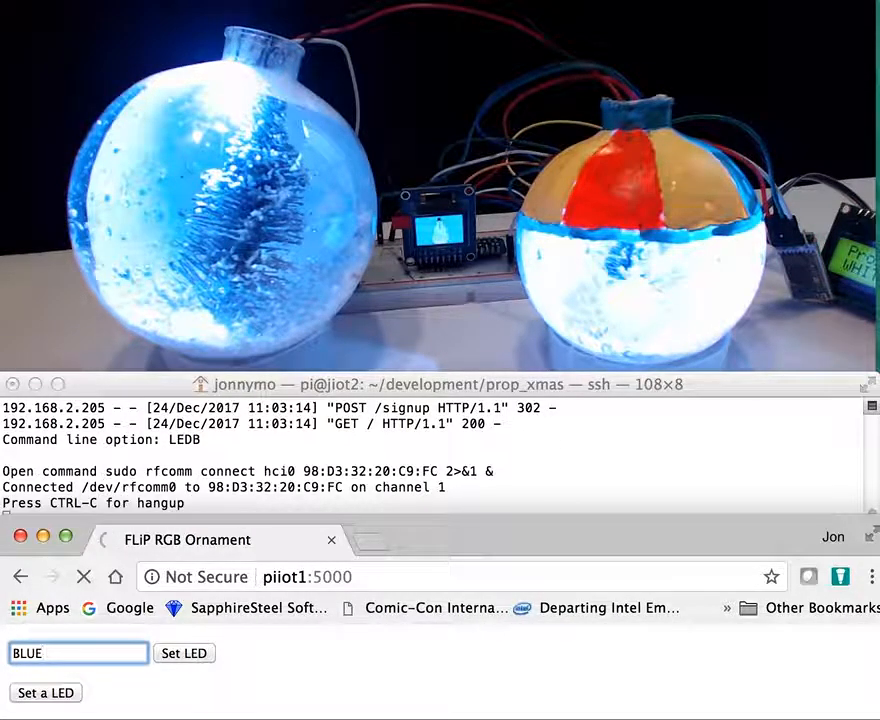
left_click(184, 653)
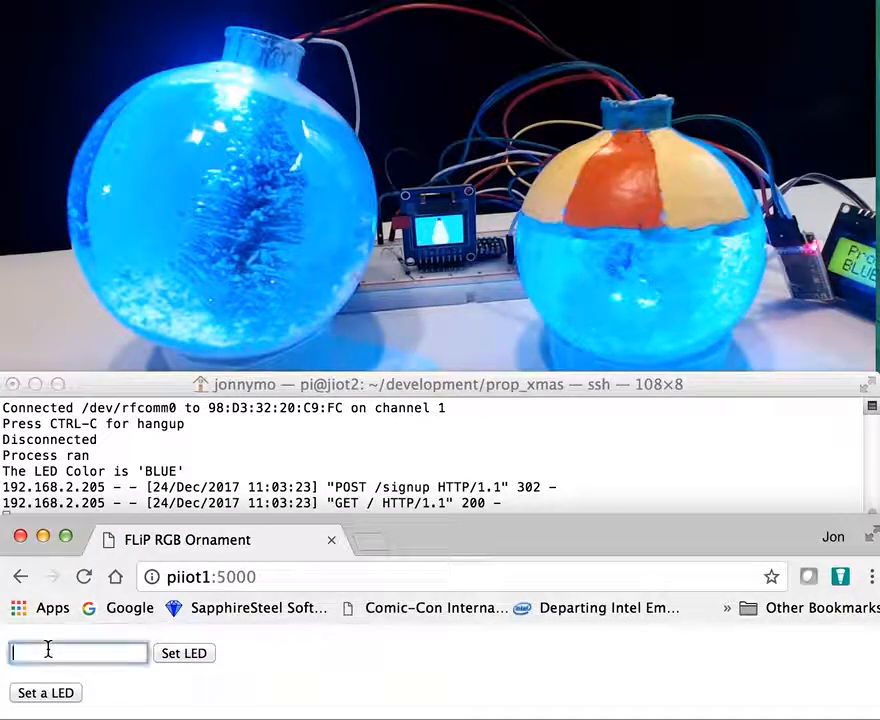
Send the ALL setting to the bulbs, then enter OFF as the final color
type("ALL")
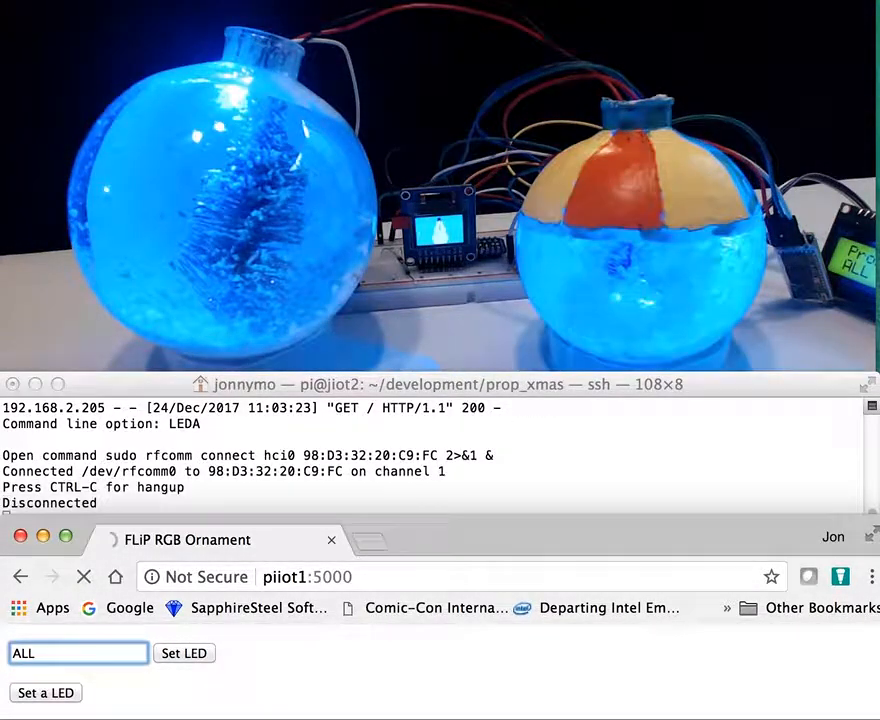
left_click(184, 653)
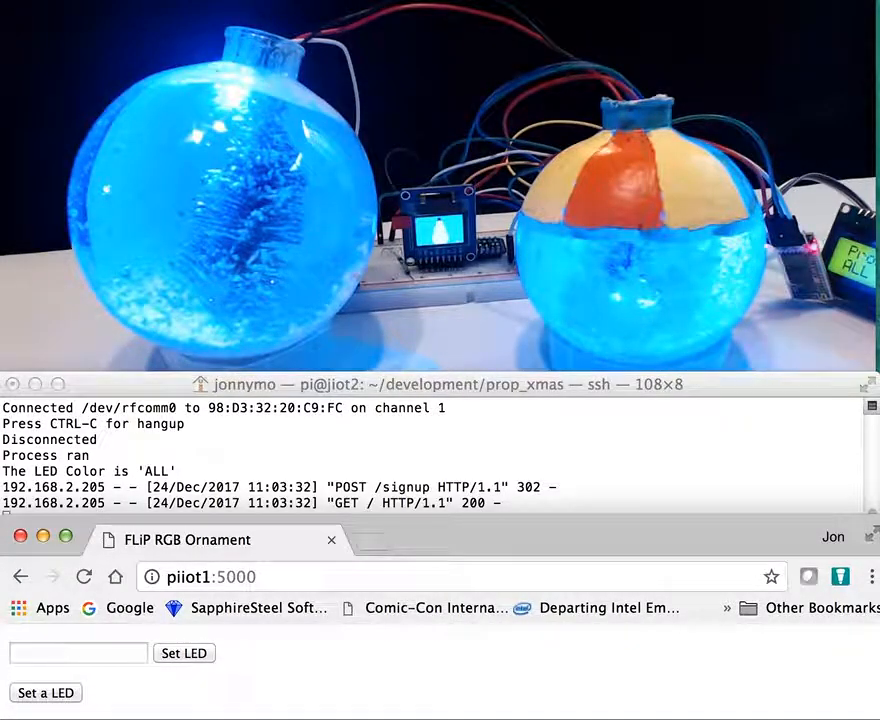
left_click(78, 653)
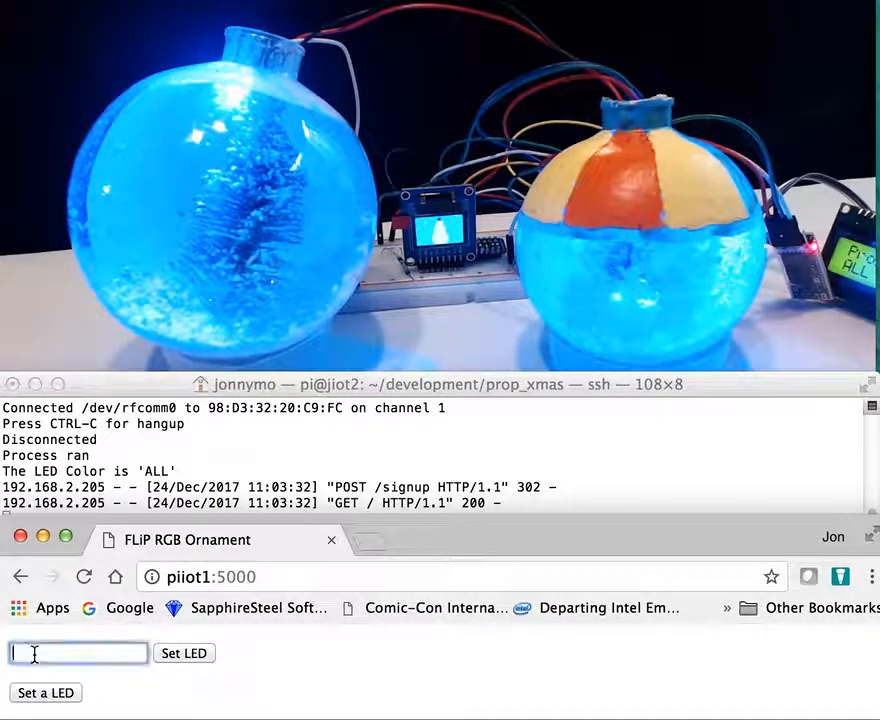
type("OFF")
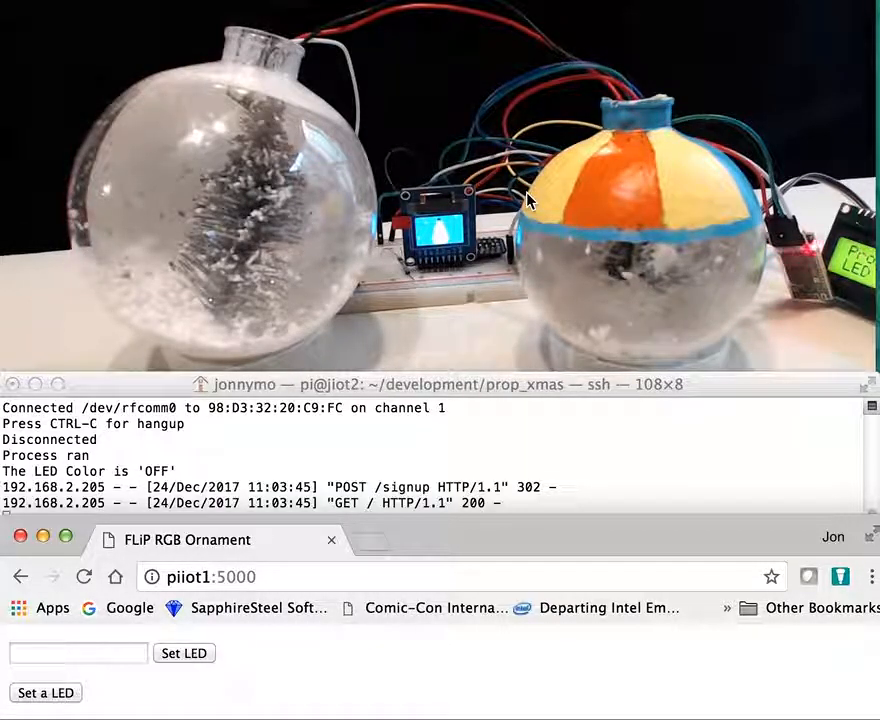
mouse_move(445, 230)
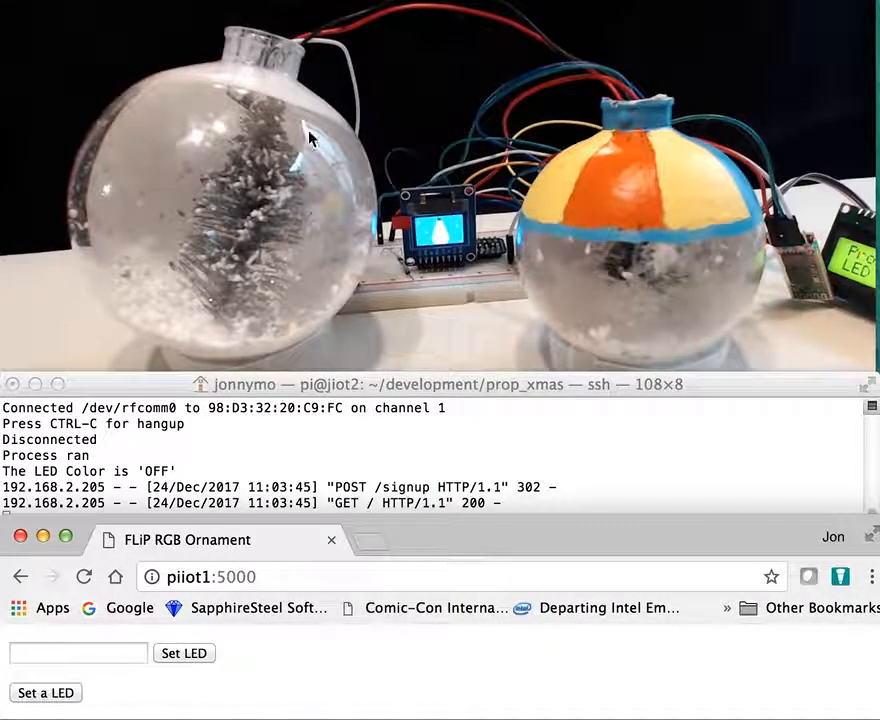
mouse_move(690, 237)
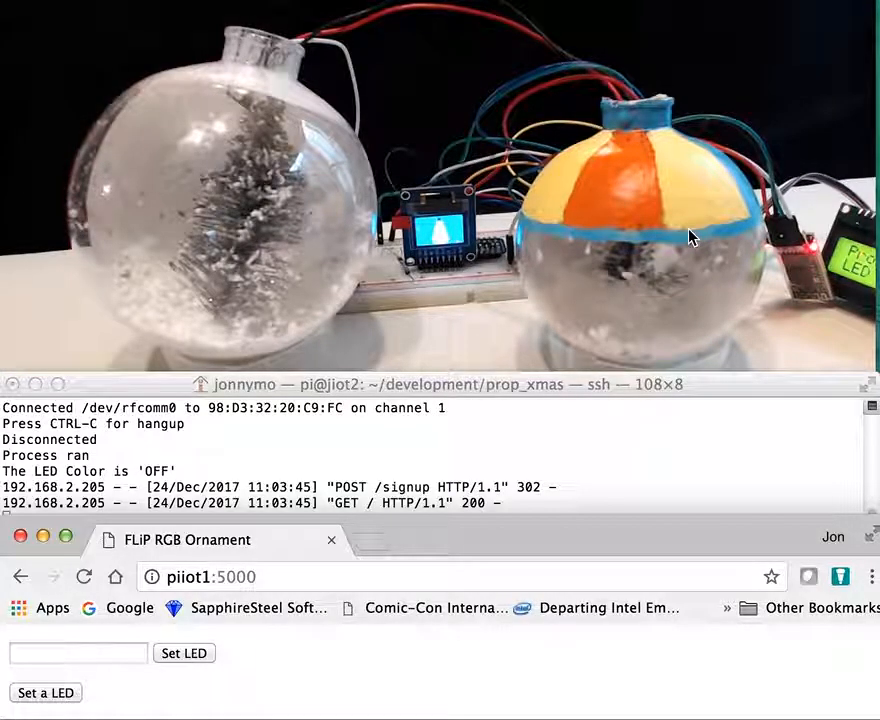